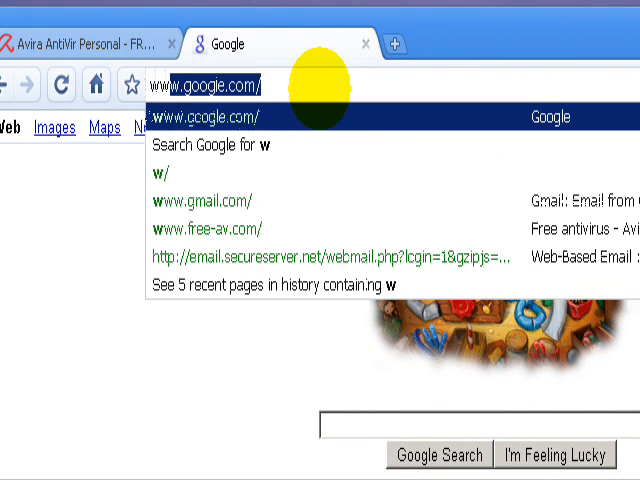
Browse from free-av.com to the CNET download page for Avira AntiVir Personal 8.2.0.337
type("www.free-av.com/")
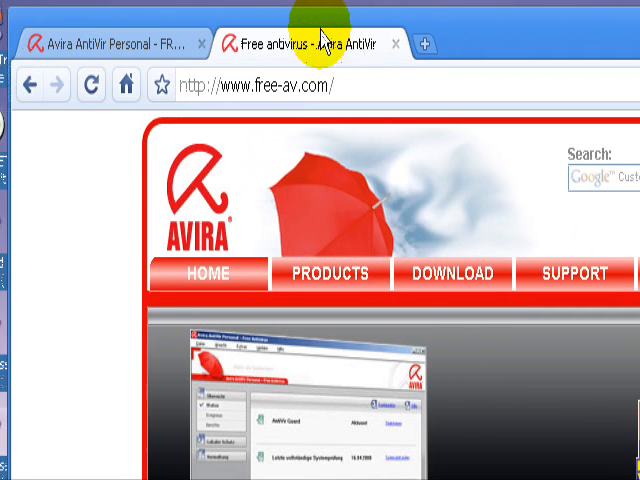
left_click(321, 273)
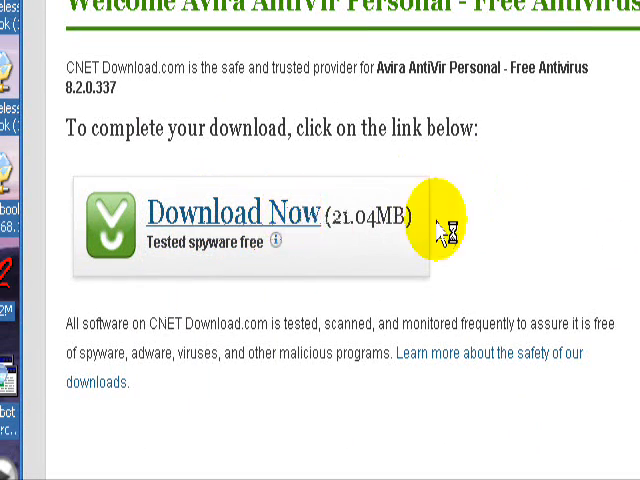
Download Avira and save antivir_workstation_winu_en_h.exe, leaving CNET's thank-you page open
left_click(237, 212)
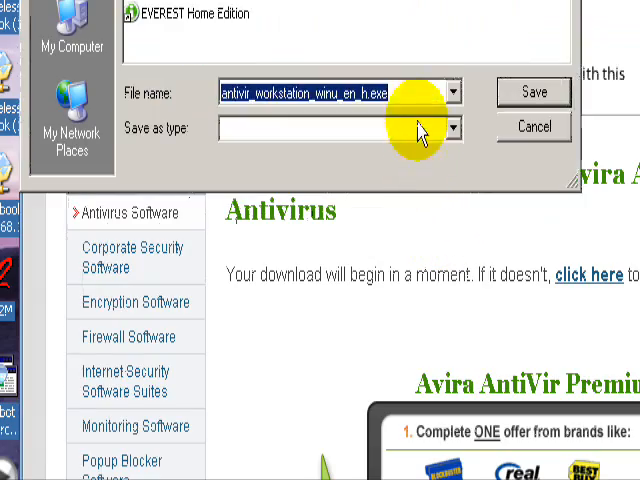
left_click(534, 92)
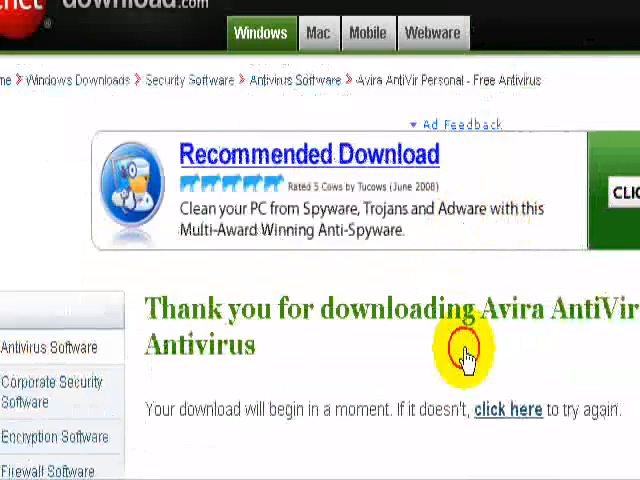
scroll("down", 3)
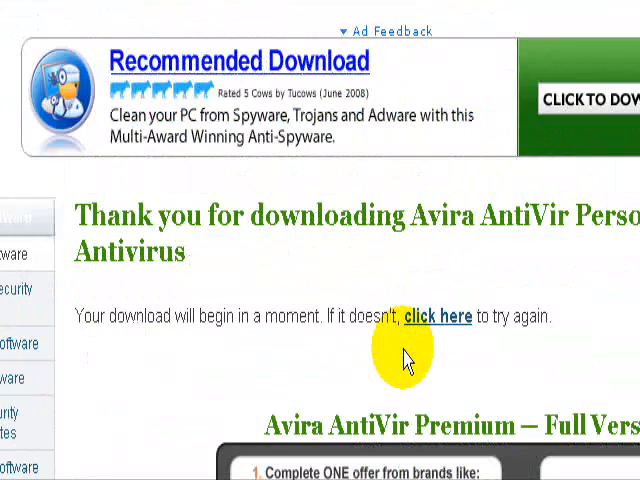
scroll("down", 3)
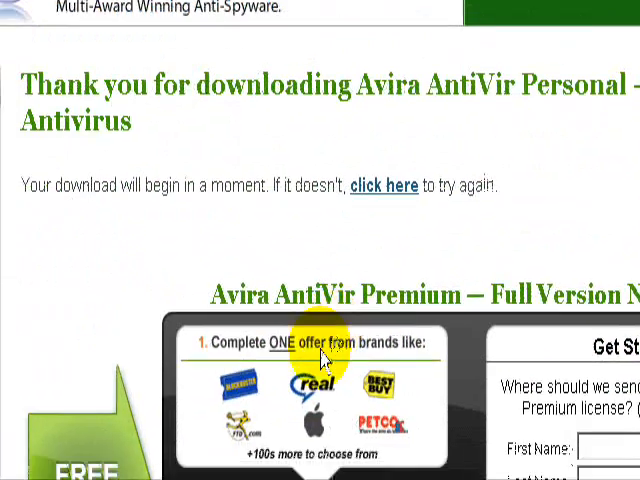
scroll("down", 3)
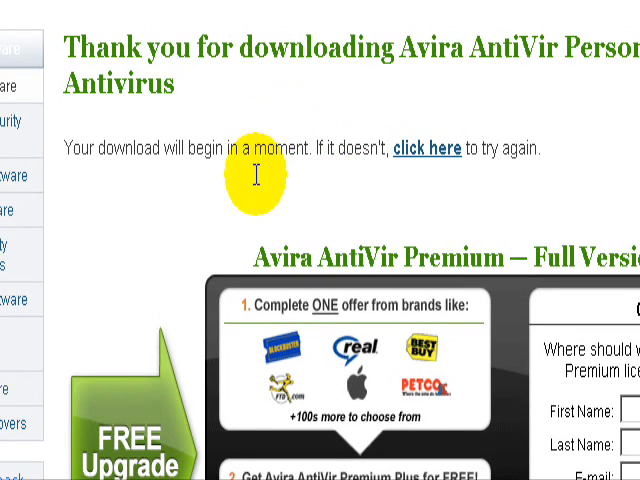
mouse_move(254, 140)
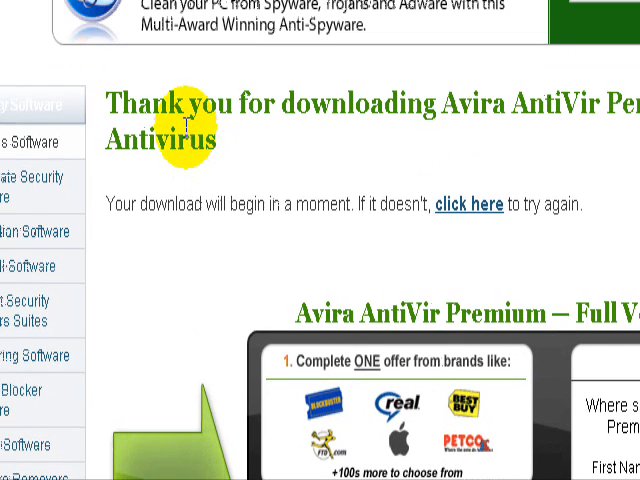
mouse_move(176, 155)
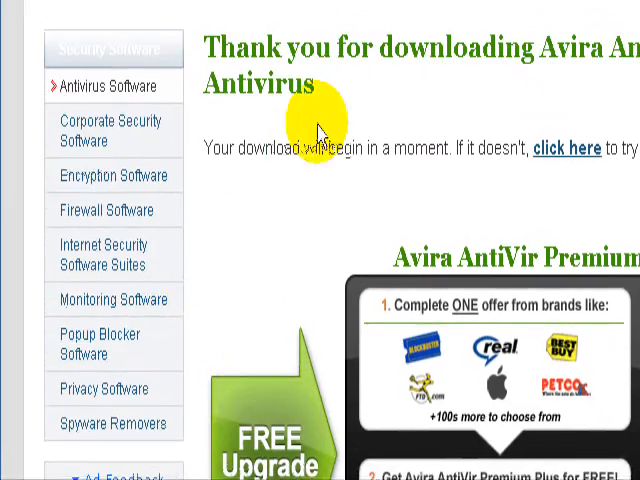
left_click(290, 44)
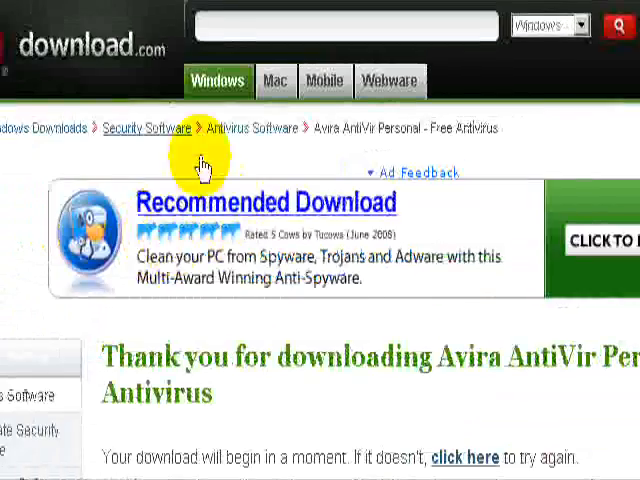
left_click(609, 43)
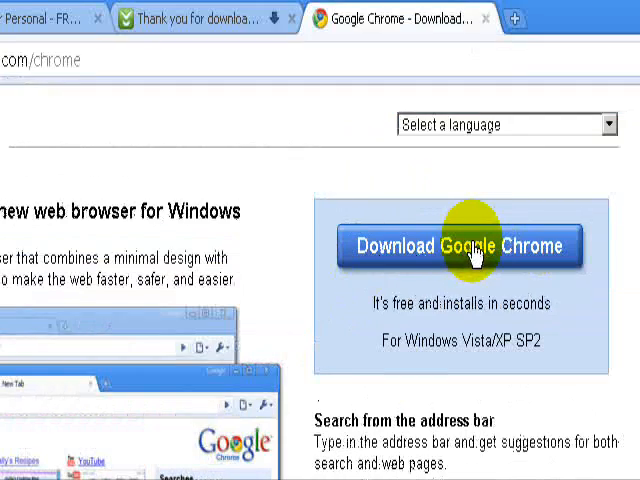
scroll("down", 3)
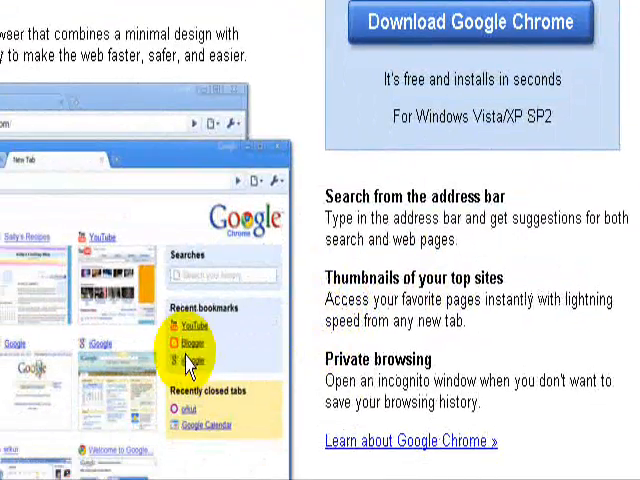
left_click(320, 44)
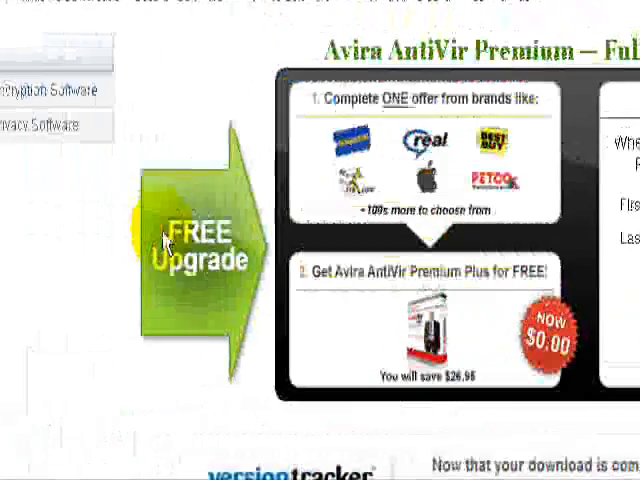
scroll("down", 3)
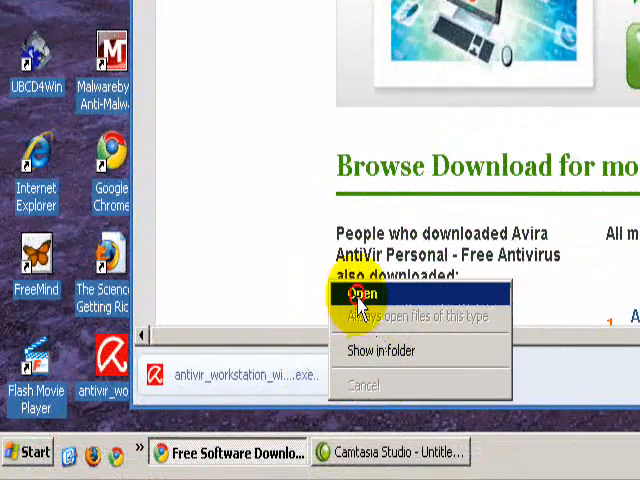
Open the downloaded Avira installer and allow it to run past the Security Warning
left_click(363, 292)
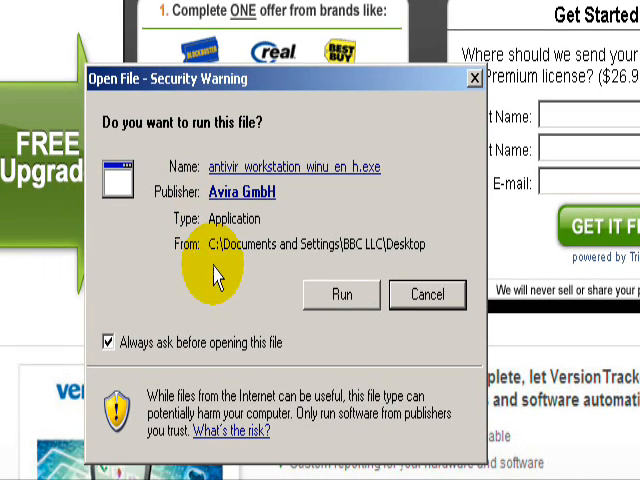
mouse_move(344, 294)
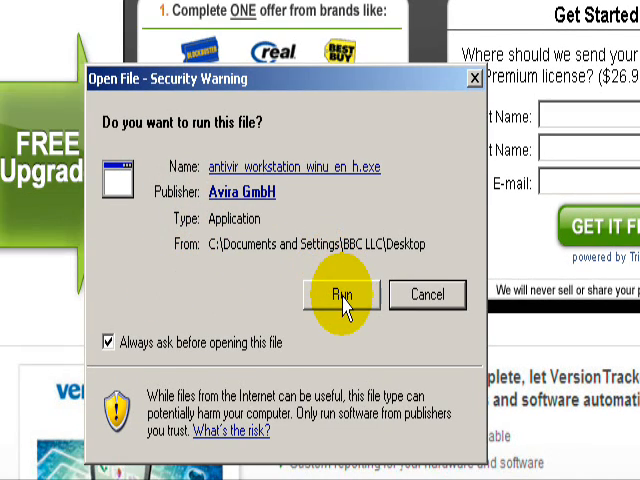
left_click(344, 295)
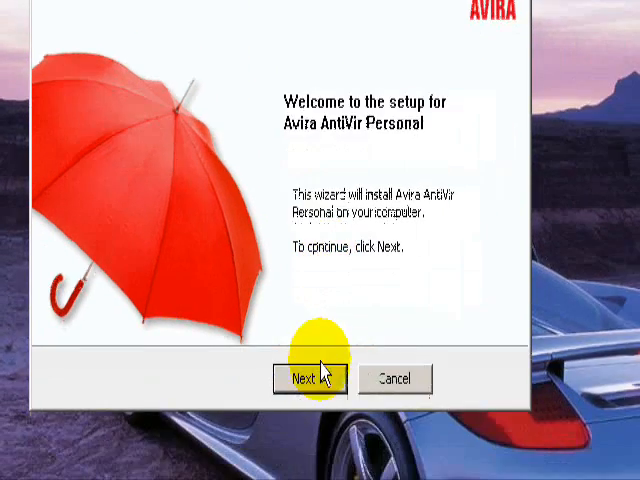
Accept the licence, choose a complete install, and toggle the newsletter option
left_click(311, 378)
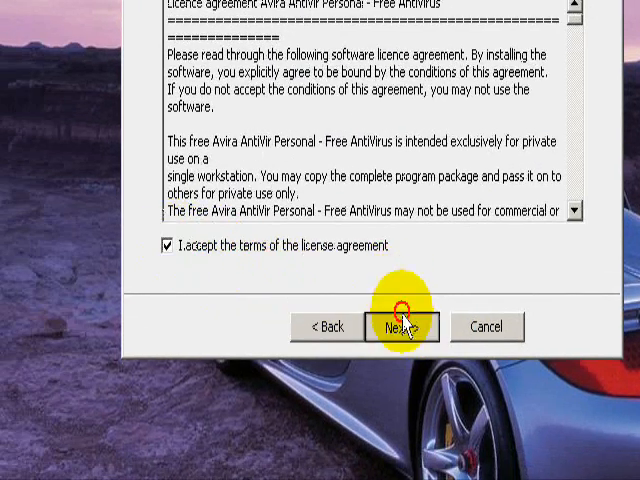
left_click(400, 326)
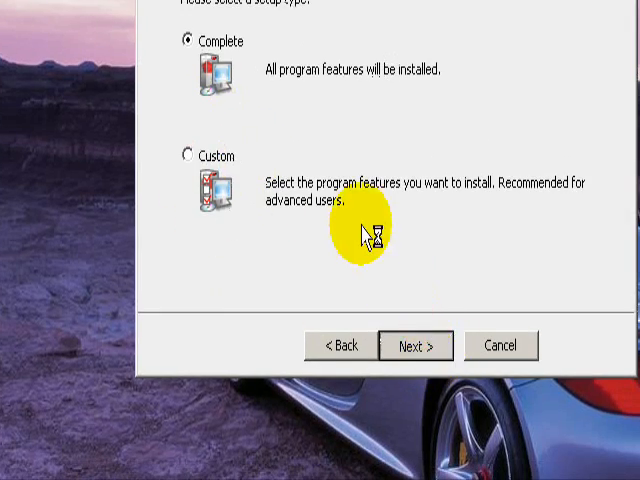
left_click(414, 345)
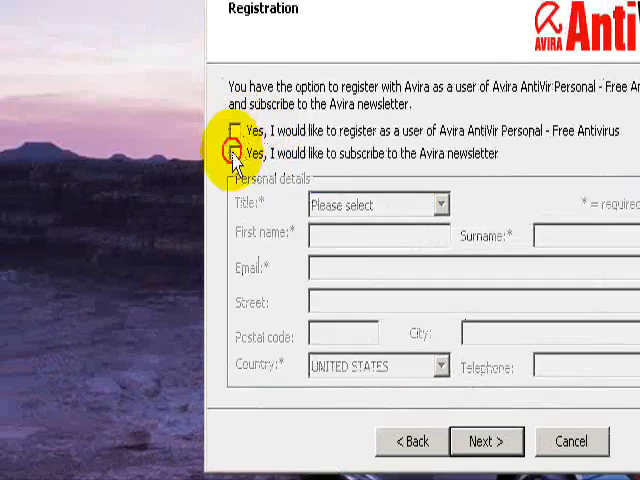
left_click(486, 441)
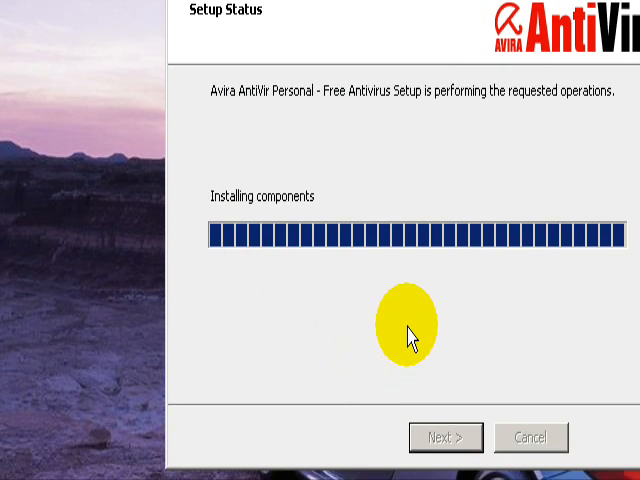
mouse_move(470, 350)
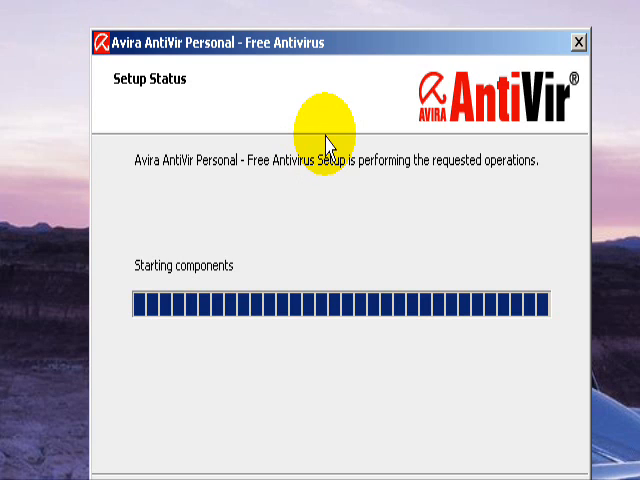
mouse_move(332, 210)
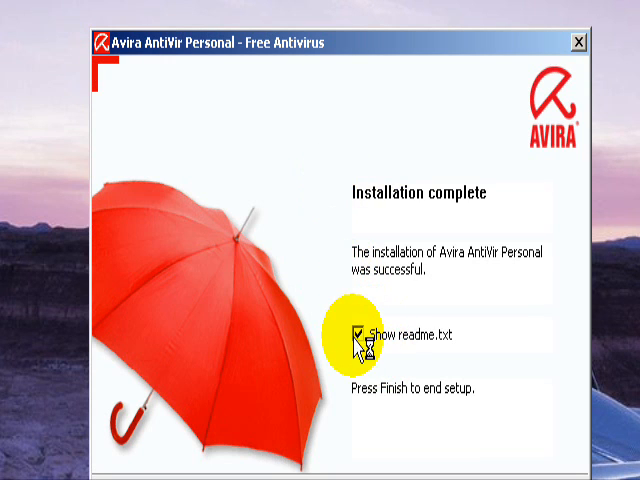
Finish setup and answer Yes to starting a definitions update now
left_click(314, 357)
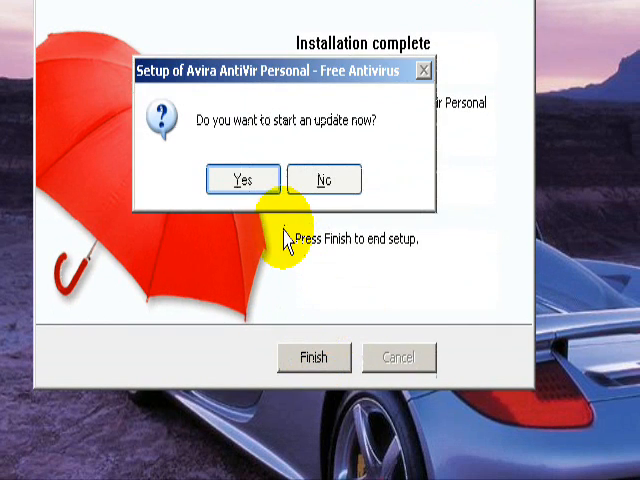
left_click(241, 179)
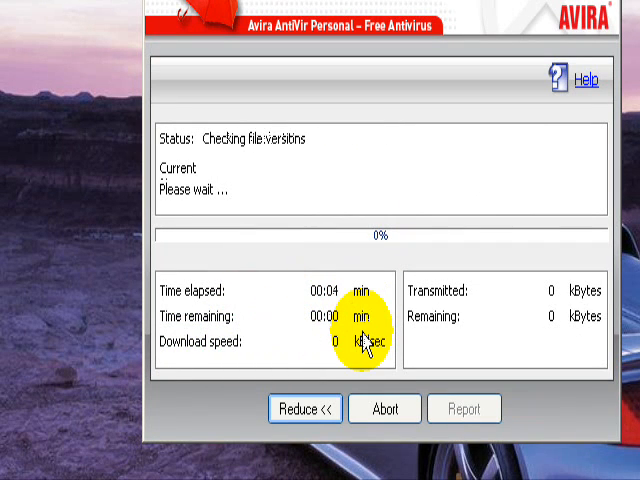
mouse_move(435, 258)
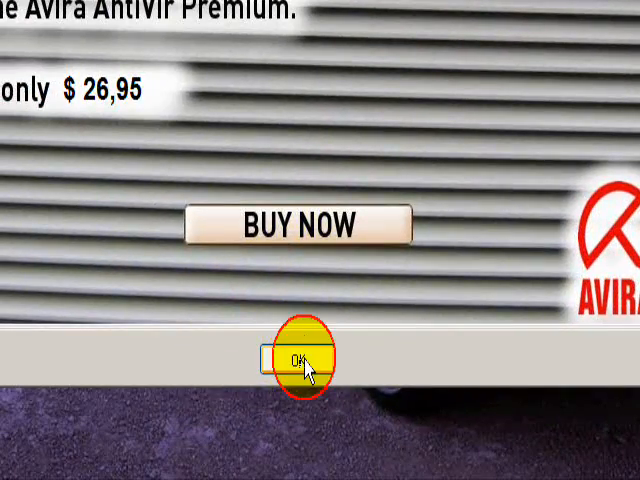
Dismiss the Premium offer and let the update reach 100%
left_click(295, 360)
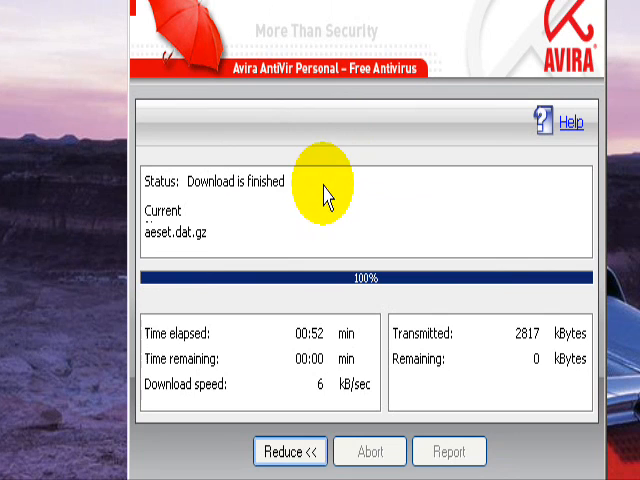
mouse_move(410, 295)
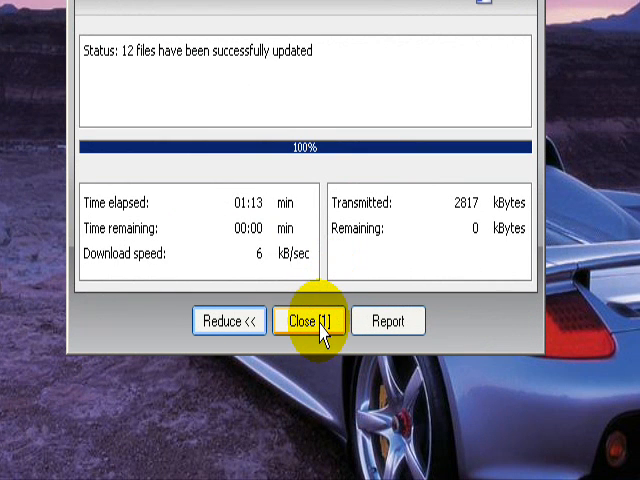
Close the update window after 12 files updated successfully
left_click(313, 321)
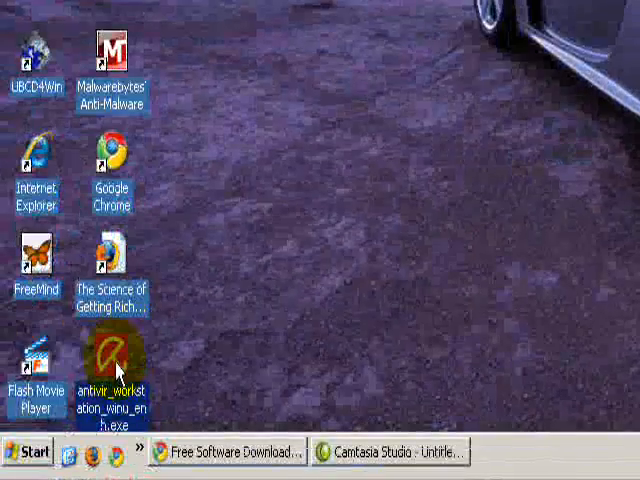
Delete antivir_workstation_winu_en_h.exe from the desktop and confirm sending it to the Recycle Bin
right_click(113, 360)
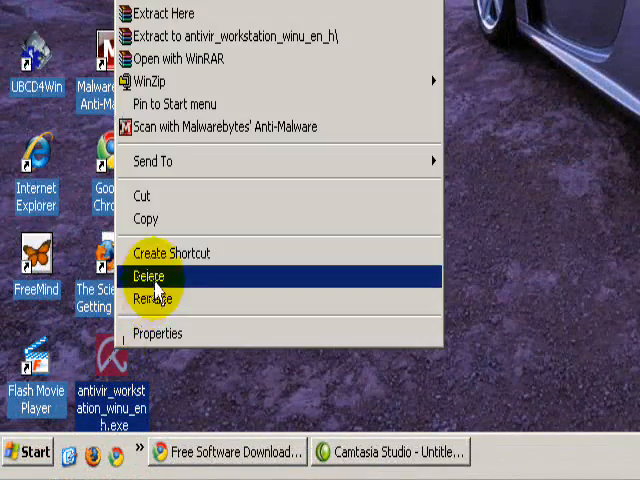
mouse_move(165, 279)
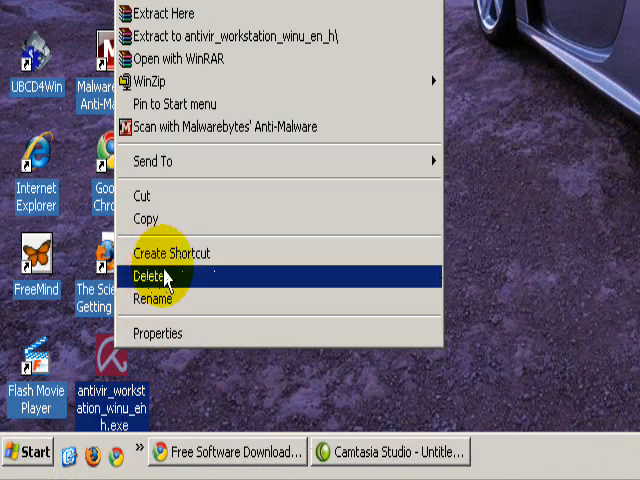
left_click(150, 276)
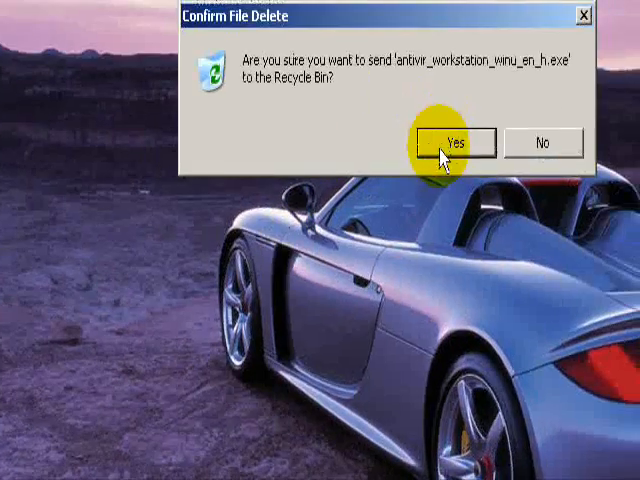
left_click(452, 142)
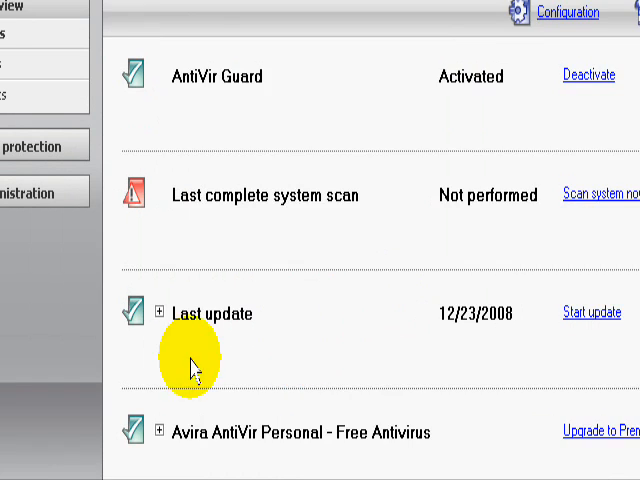
Scroll the Avira Status overview to check last update and licence validity
scroll("down", 3)
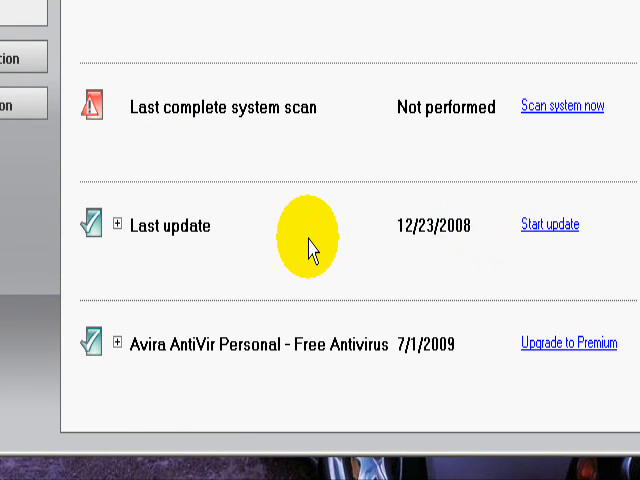
mouse_move(263, 228)
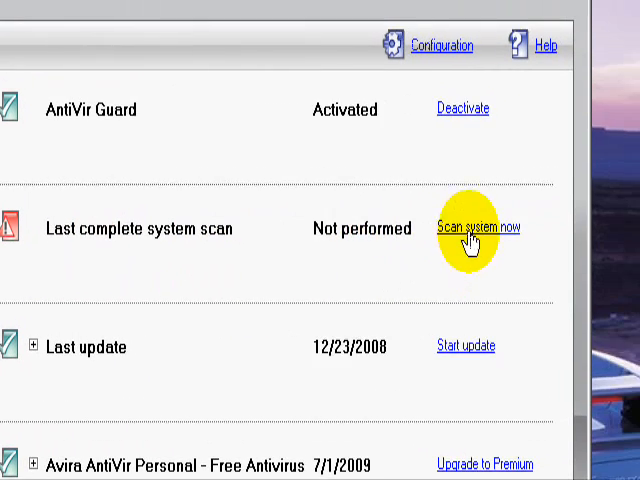
Start 'Scan system now' and let the full scan run without detections
left_click(478, 226)
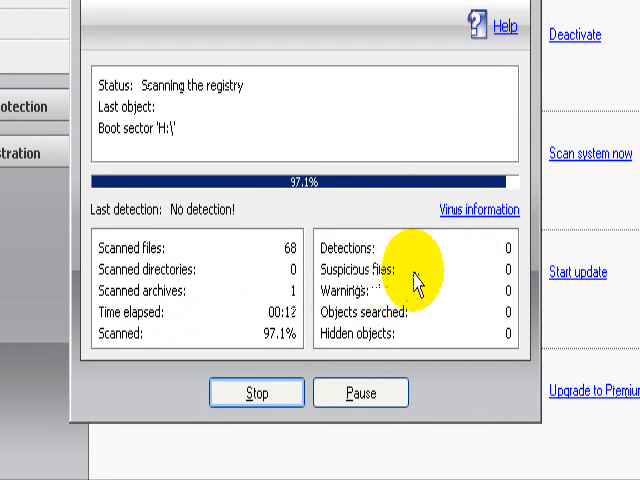
mouse_move(390, 330)
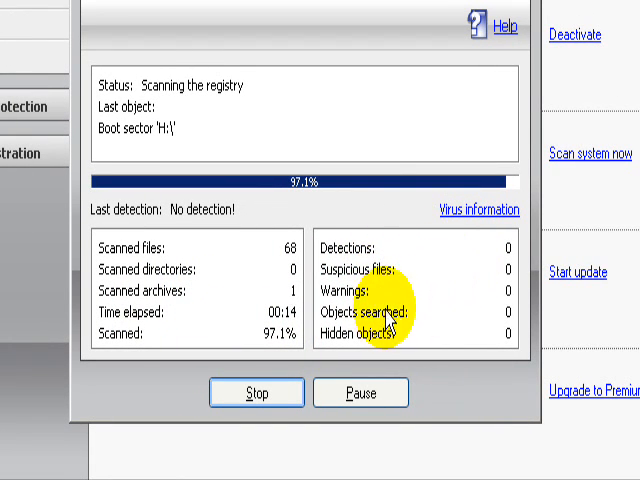
mouse_move(410, 320)
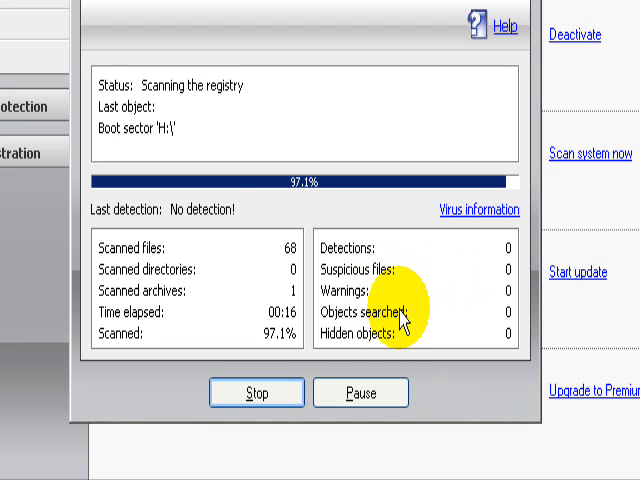
mouse_move(440, 263)
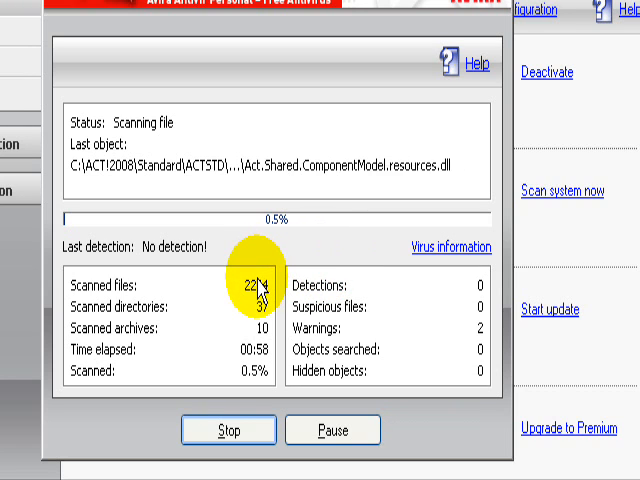
mouse_move(385, 230)
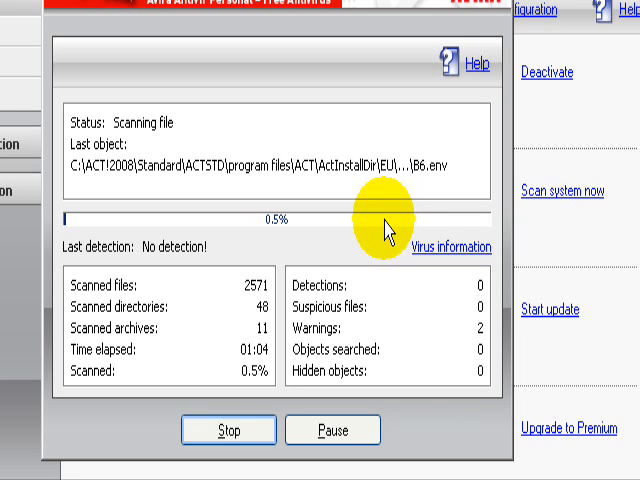
mouse_move(325, 145)
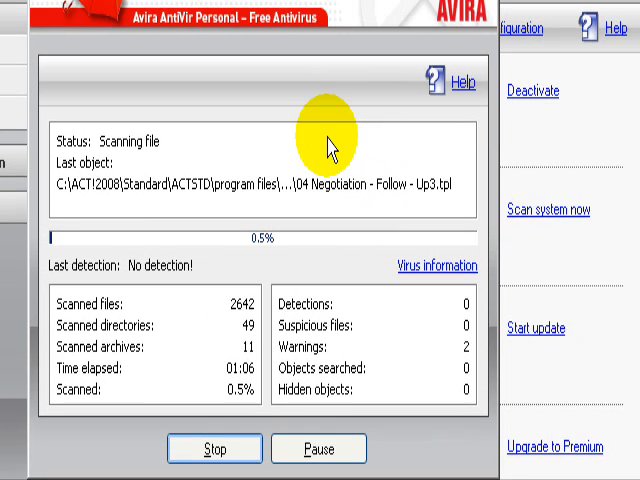